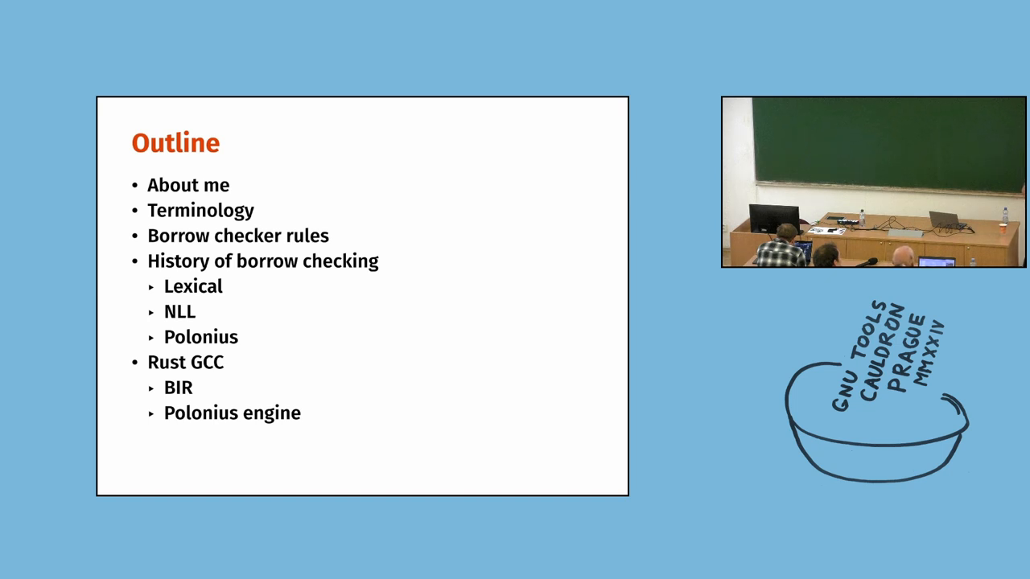
{"action": "key", "text": "Right"}
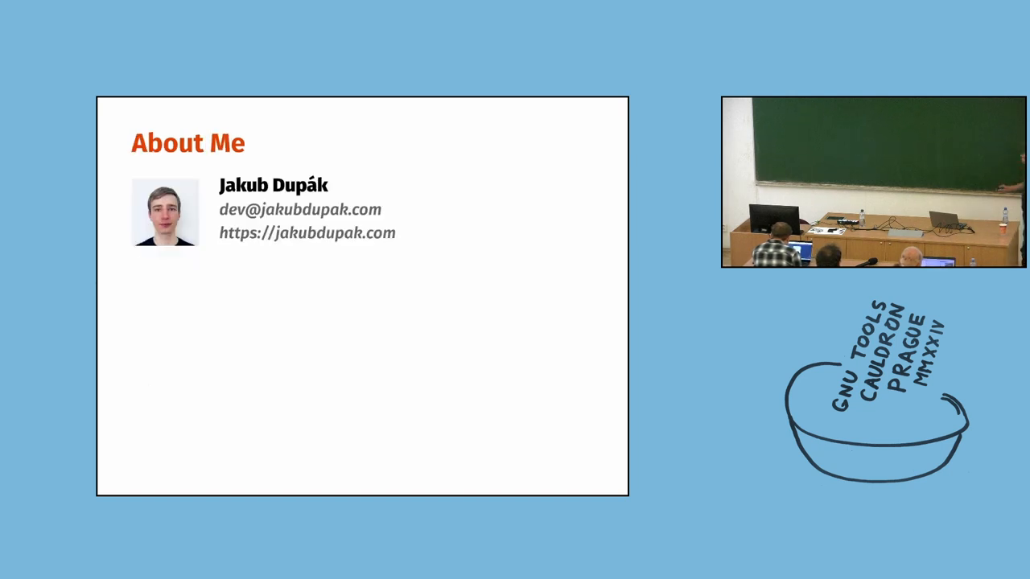
{"action": "key", "text": "Right"}
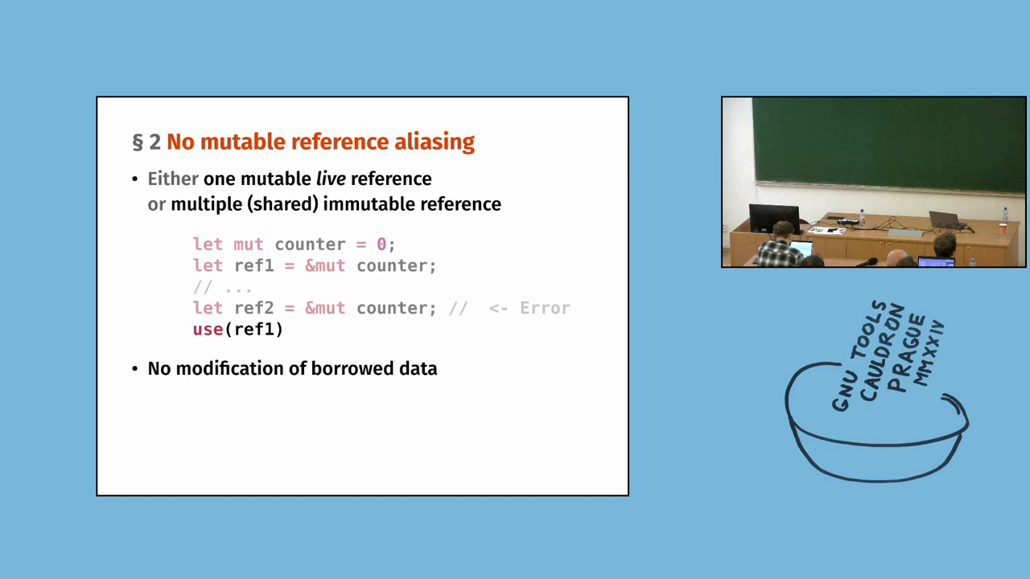
{"action": "key", "text": "Right"}
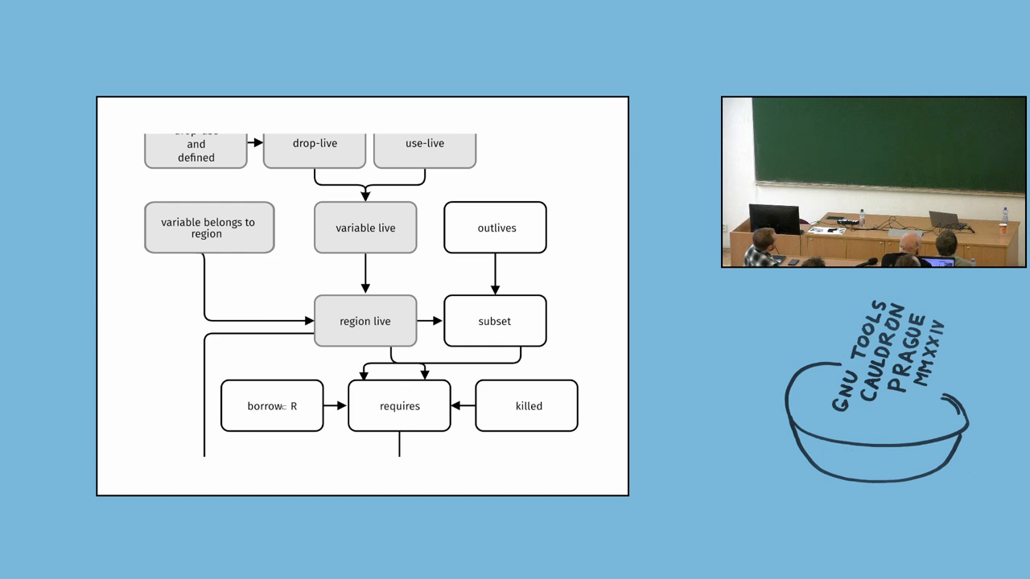
{"action": "key", "text": "right"}
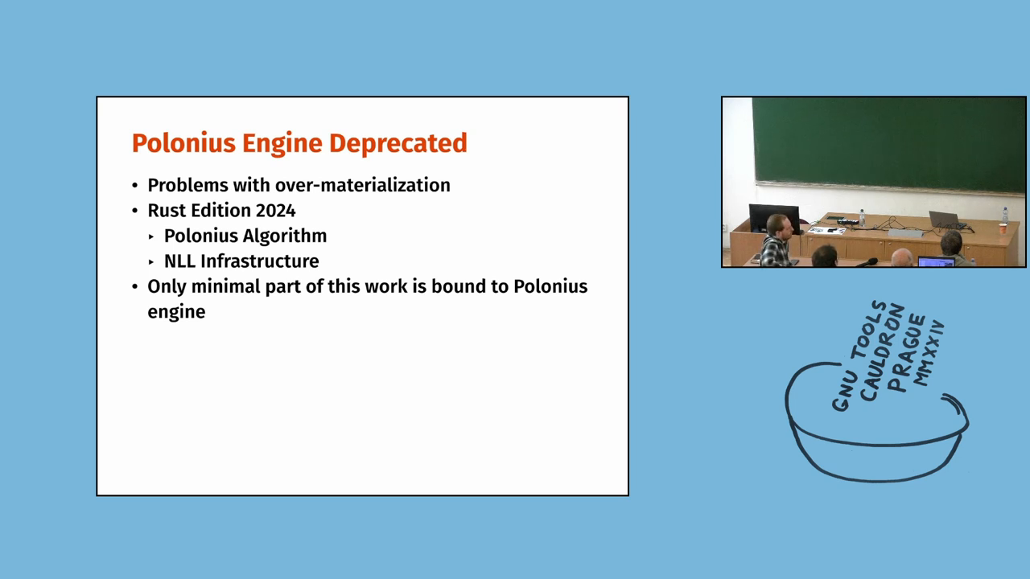